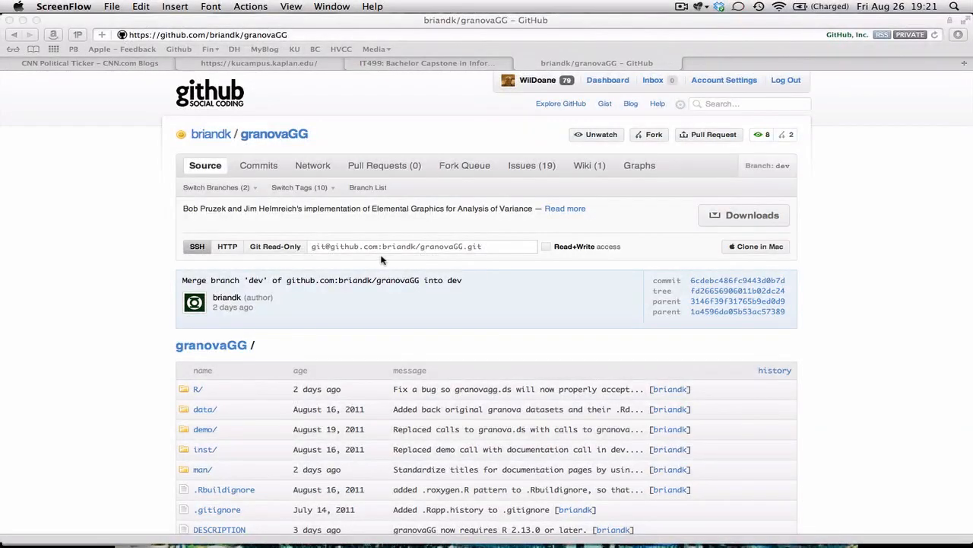
mouse_move(134, 201)
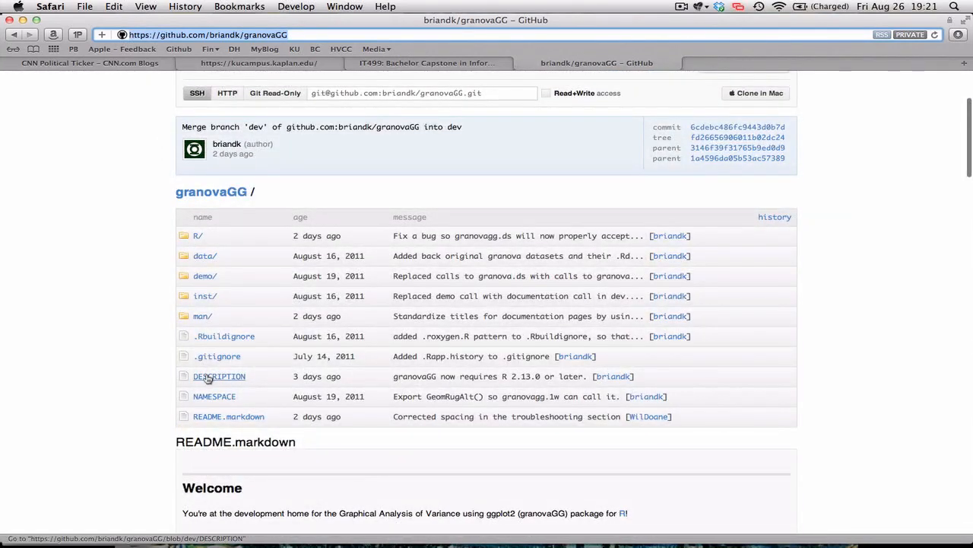
Step: Copy the package description paragraph from the granovaGG DESCRIPTION file
click(219, 375)
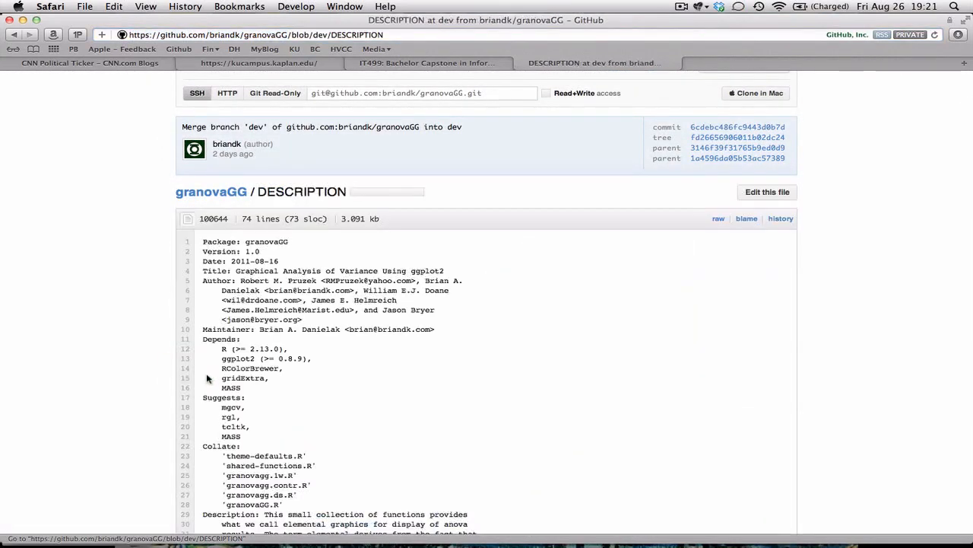
scroll(down, 3)
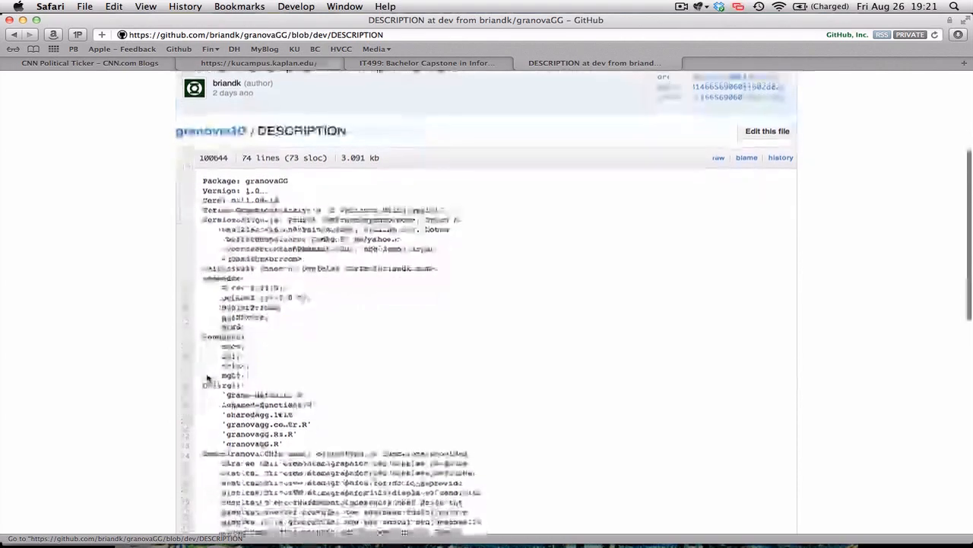
scroll(down, 3)
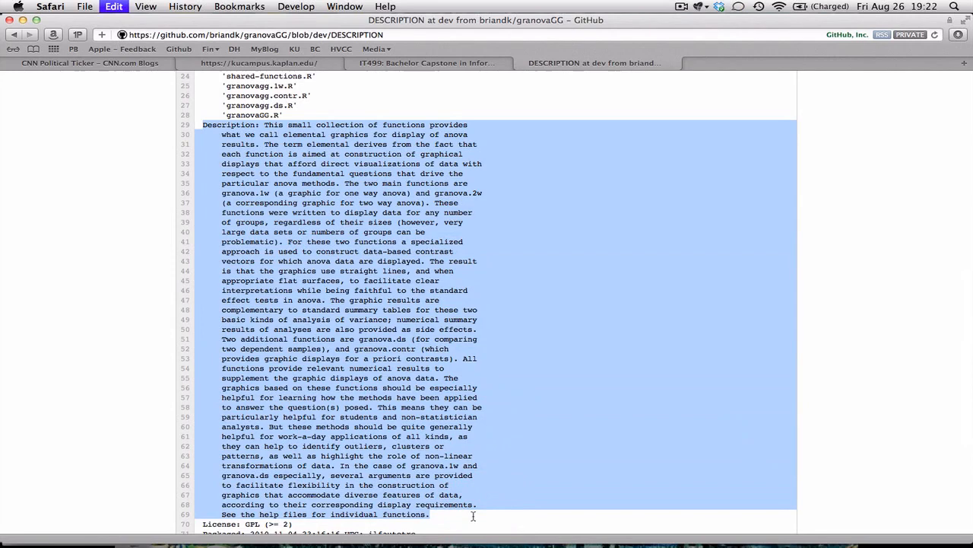
mouse_move(213, 140)
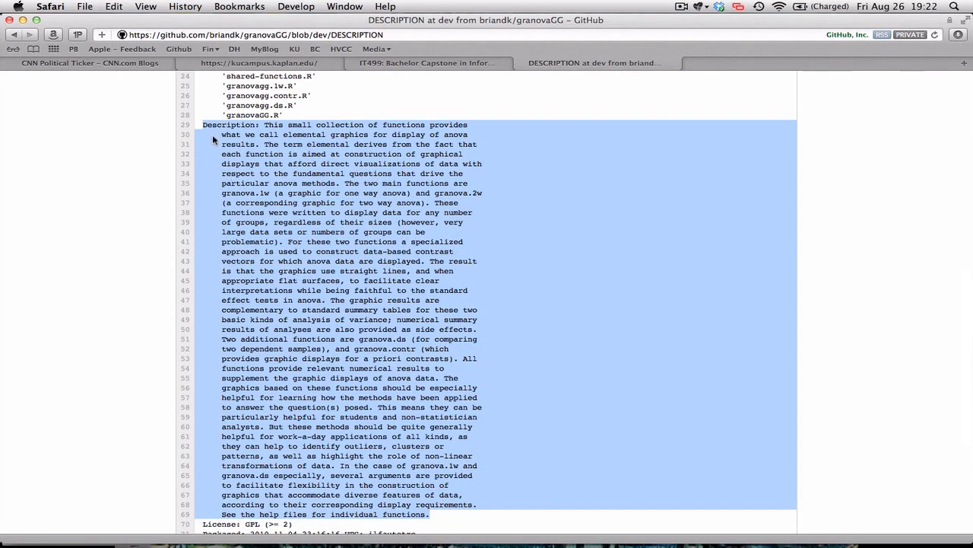
click(112, 6)
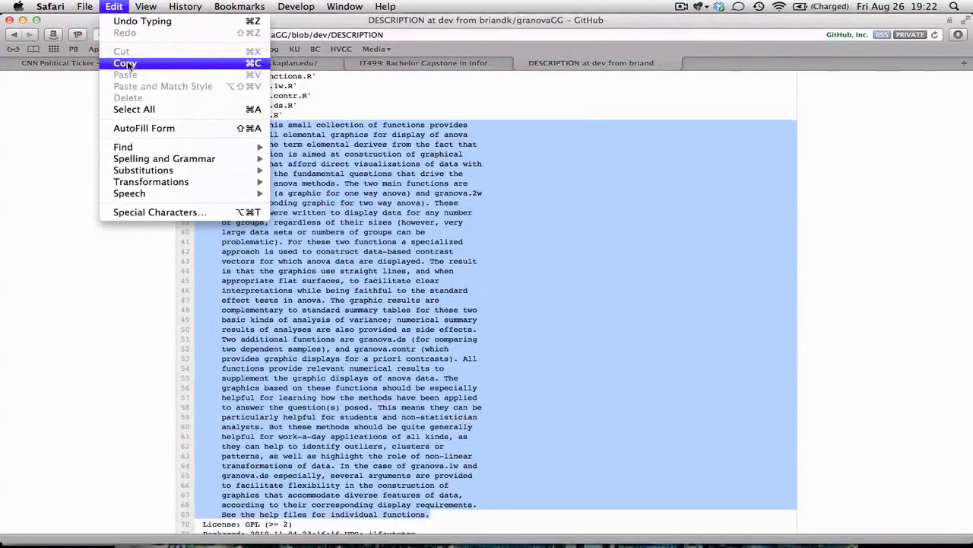
click(124, 64)
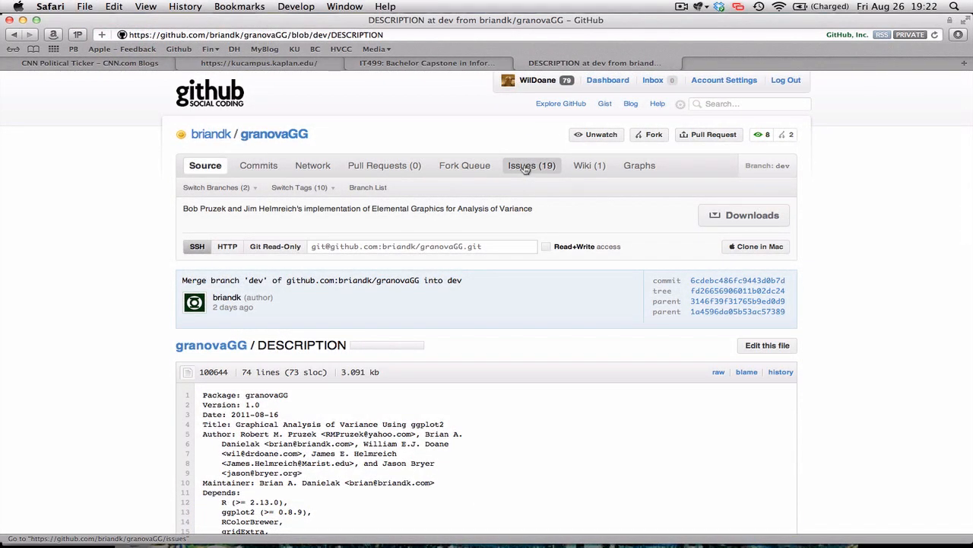
Step: Go to the granovaGG issues list and start a new issue
click(530, 164)
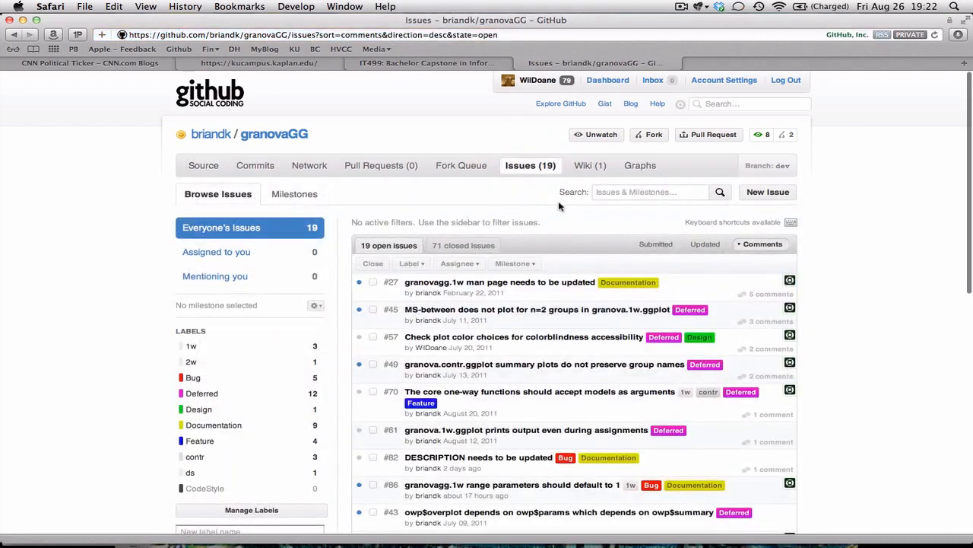
mouse_move(766, 191)
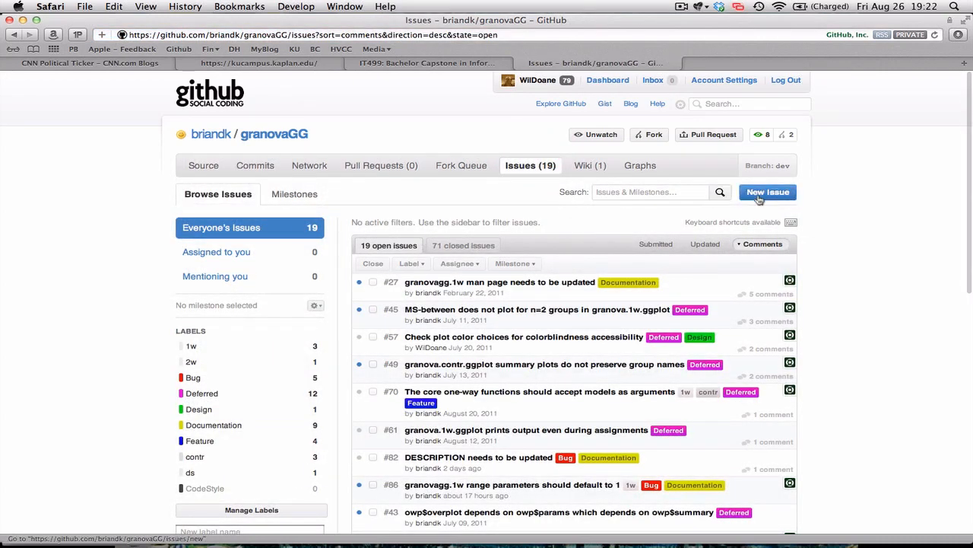
click(768, 191)
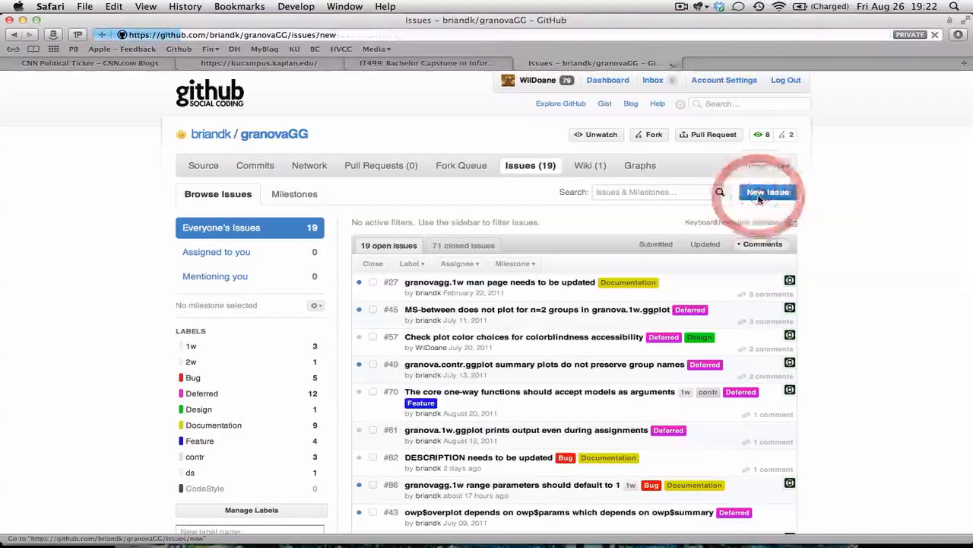
Step: Title the new issue 'Edited DESCRIPTION'
click(768, 191)
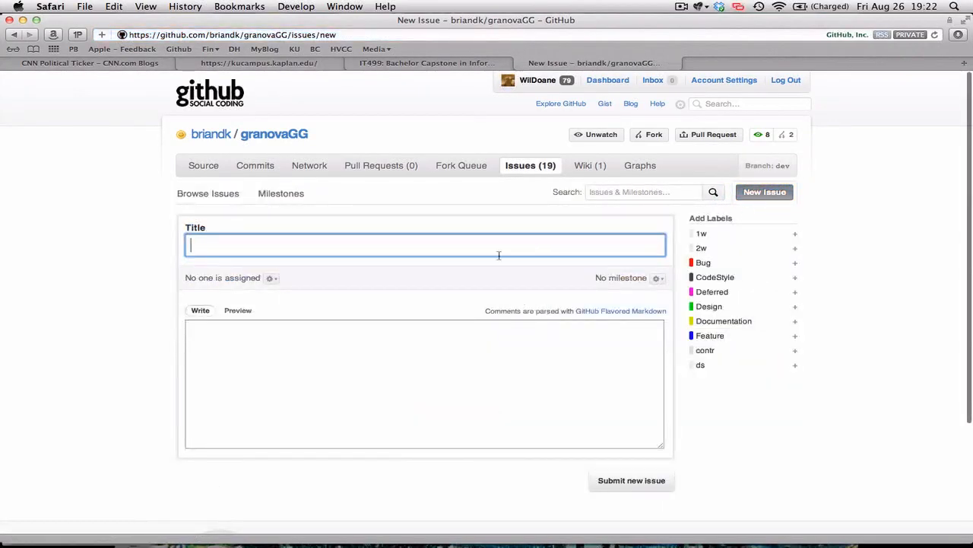
text(Edited)
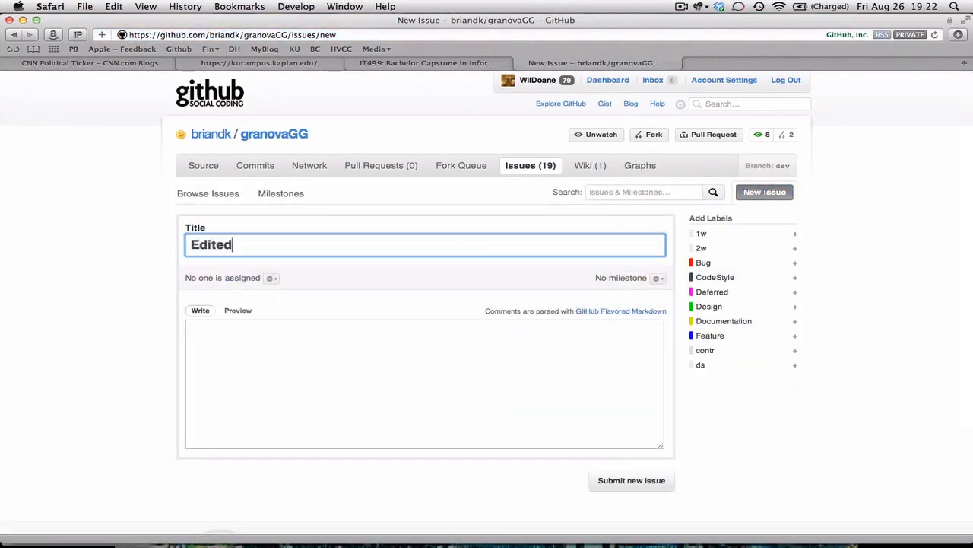
text(DESCRIP)
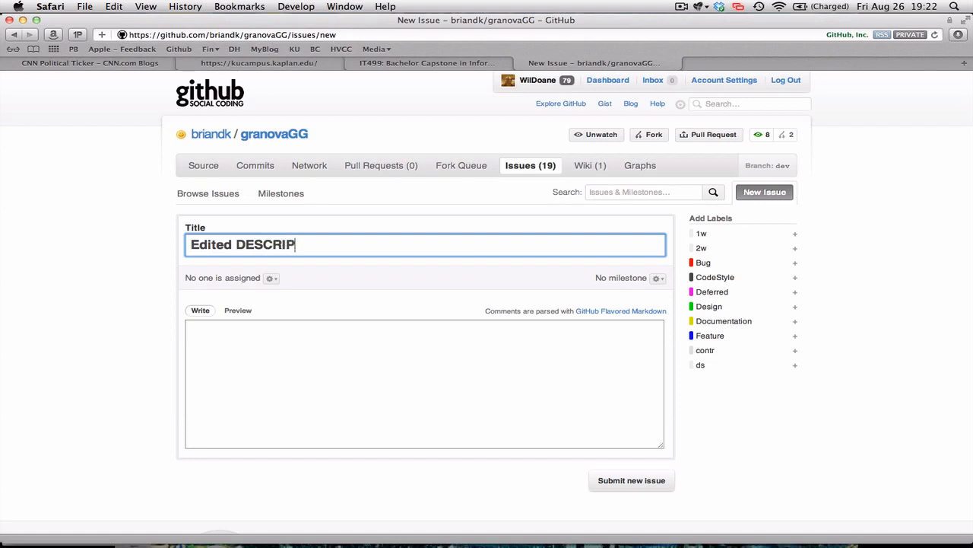
Step: Paste the description as the body and replace its first sentence with 'Change change.'
click(310, 361)
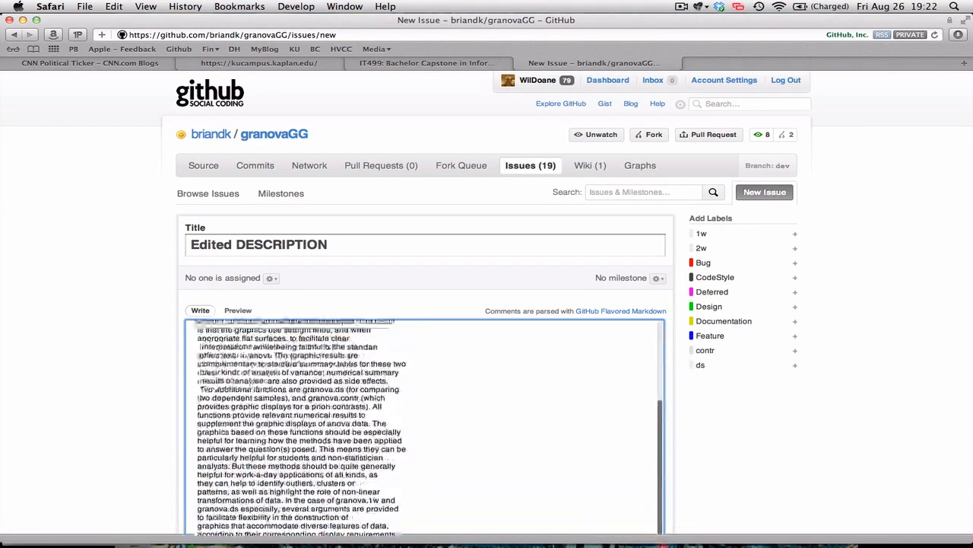
scroll(down, 3)
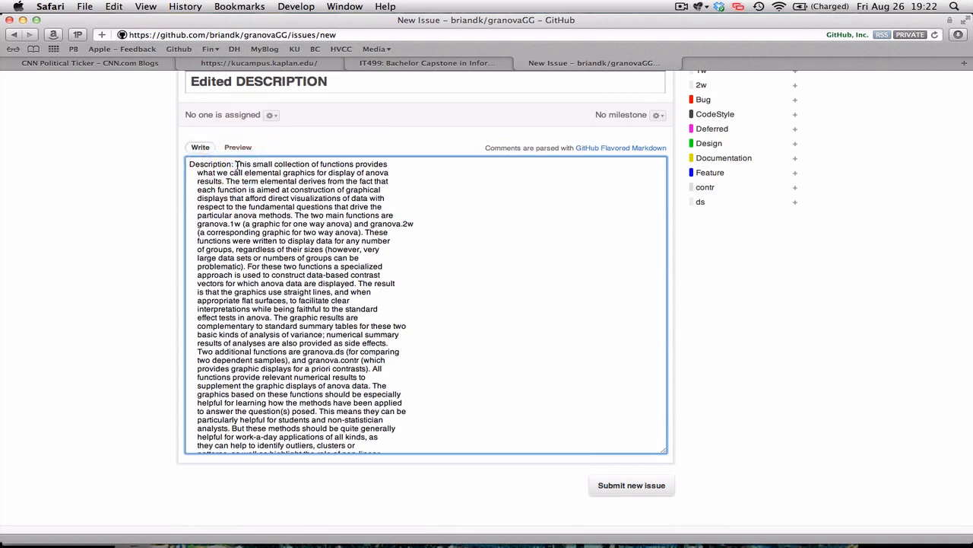
text(Change ch)
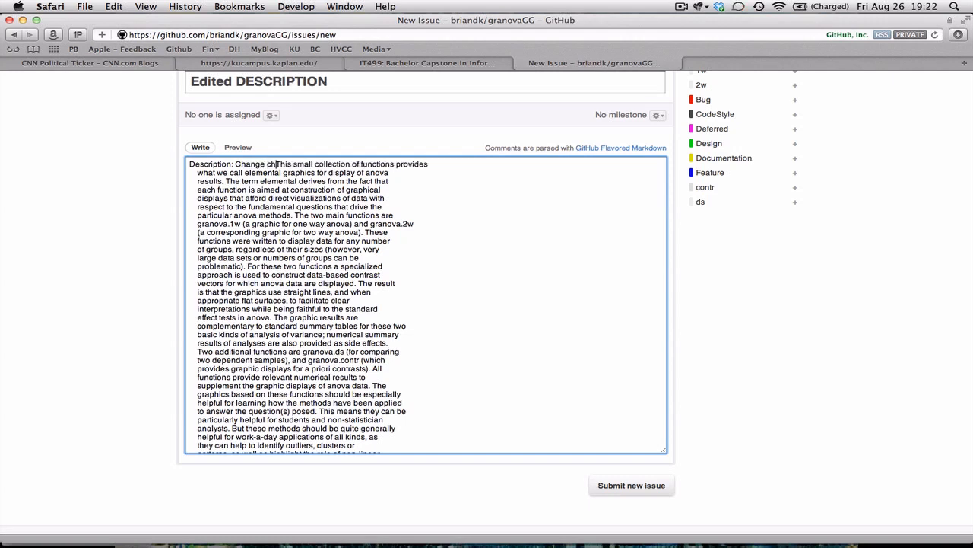
text(change. The term elemental derive)
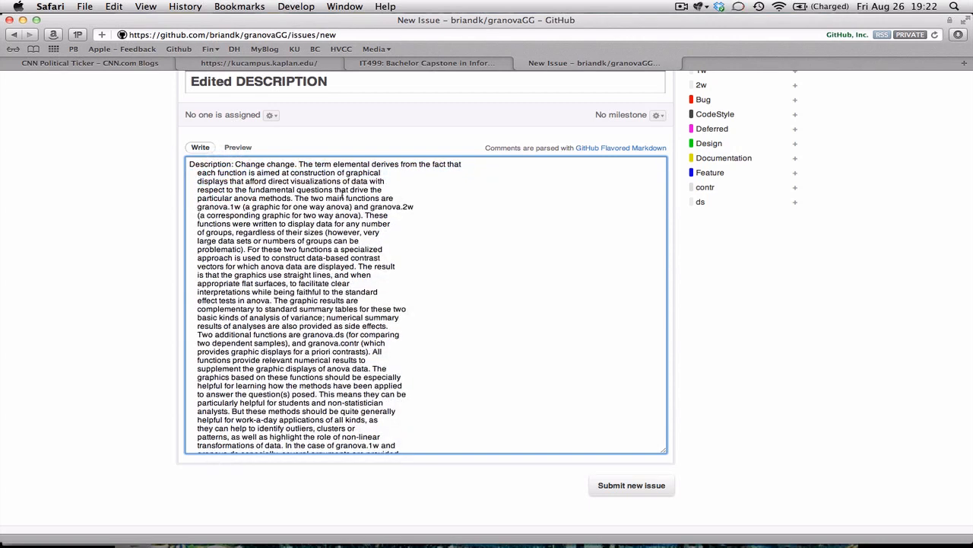
scroll(down, 3)
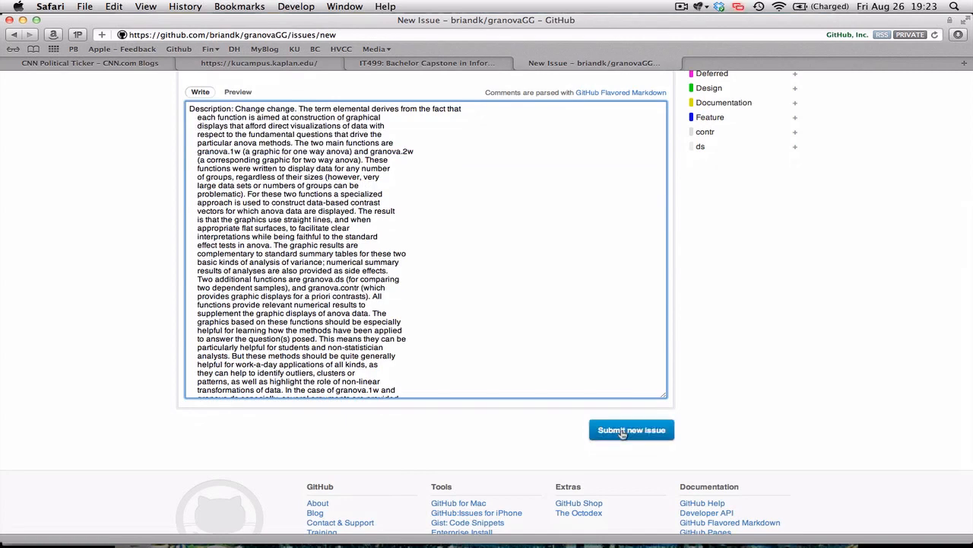
Step: Submit issue #91 and return to the repository's source overview
click(632, 429)
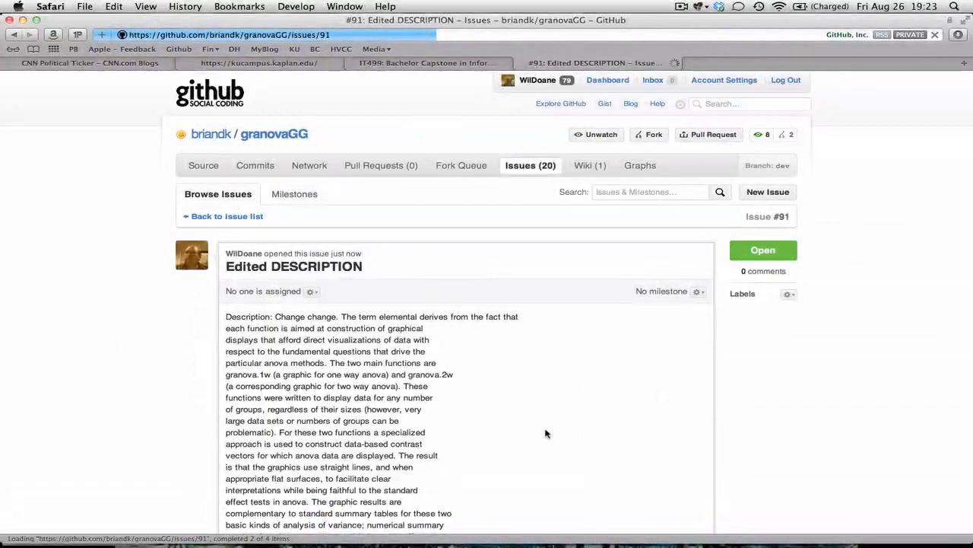
click(529, 165)
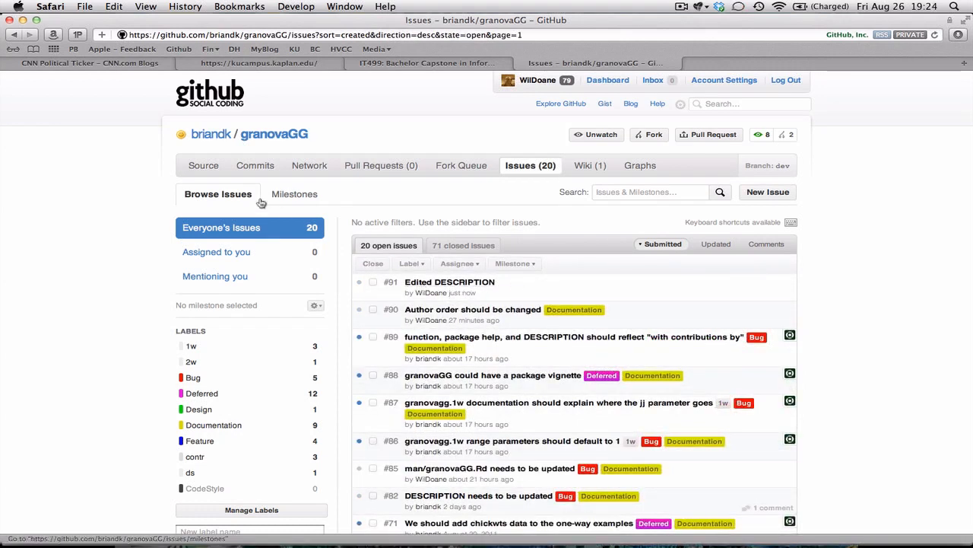
click(204, 165)
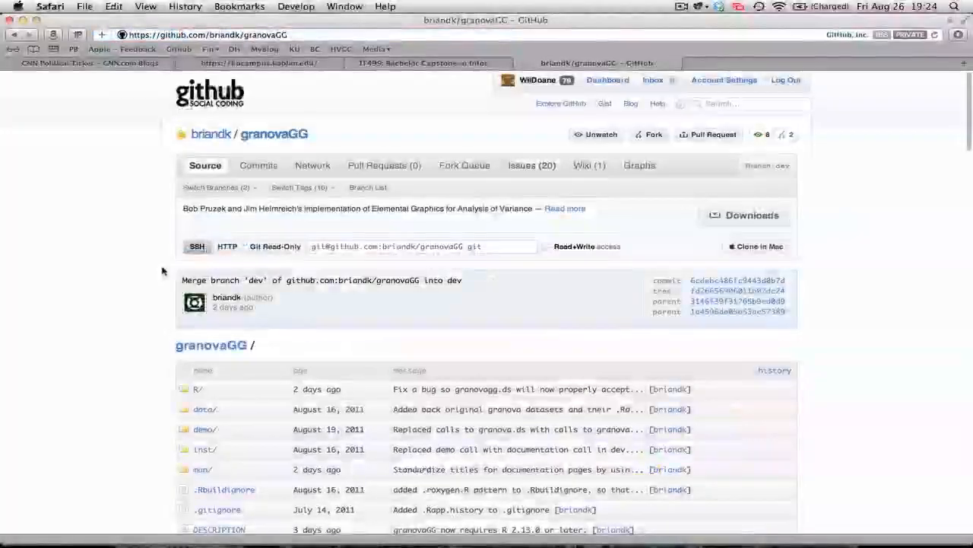
Step: Select and copy the Author block from the DESCRIPTION file
scroll(down, 3)
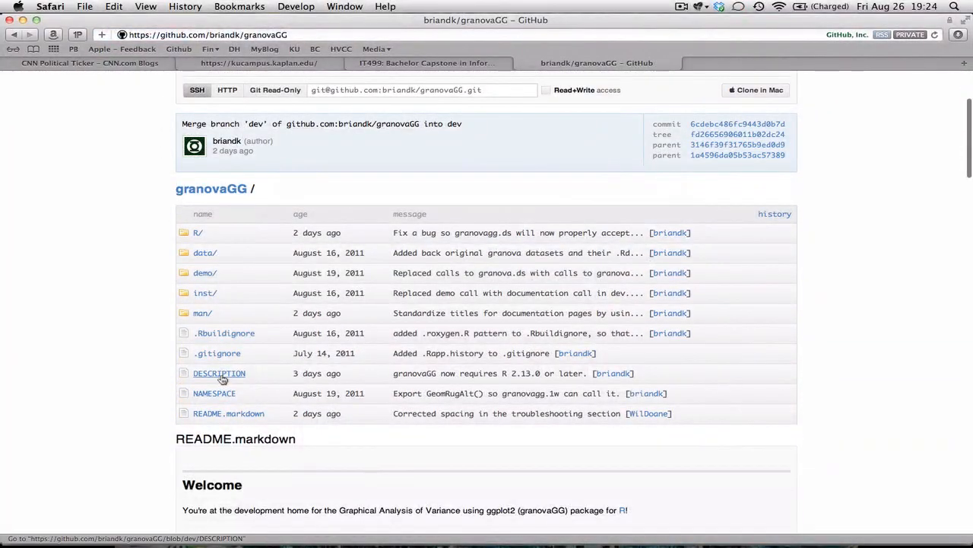
click(219, 373)
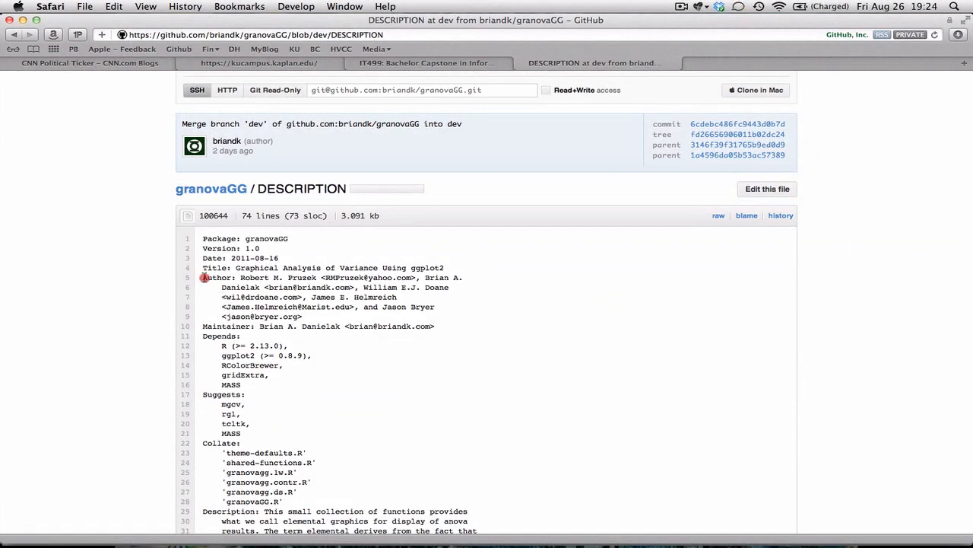
drag(202, 277, 302, 317)
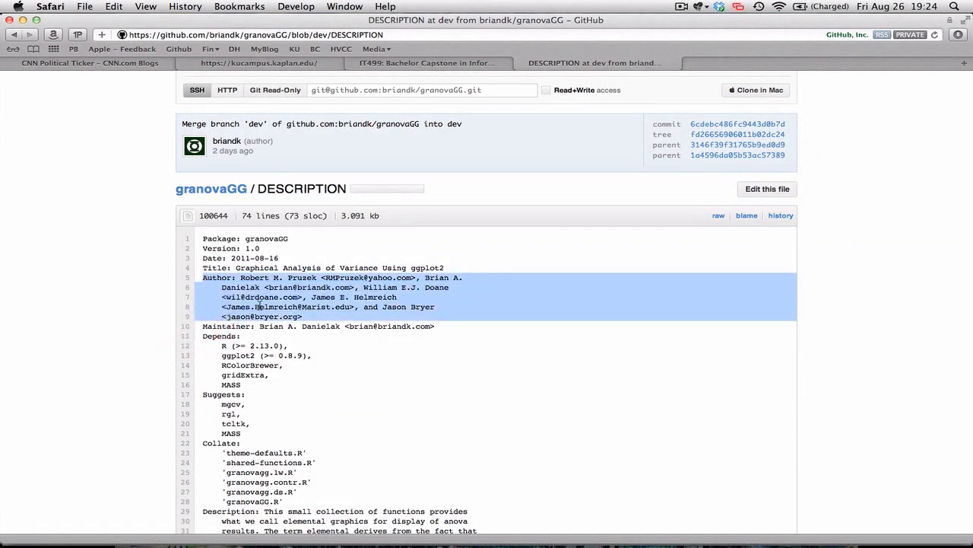
mouse_move(630, 274)
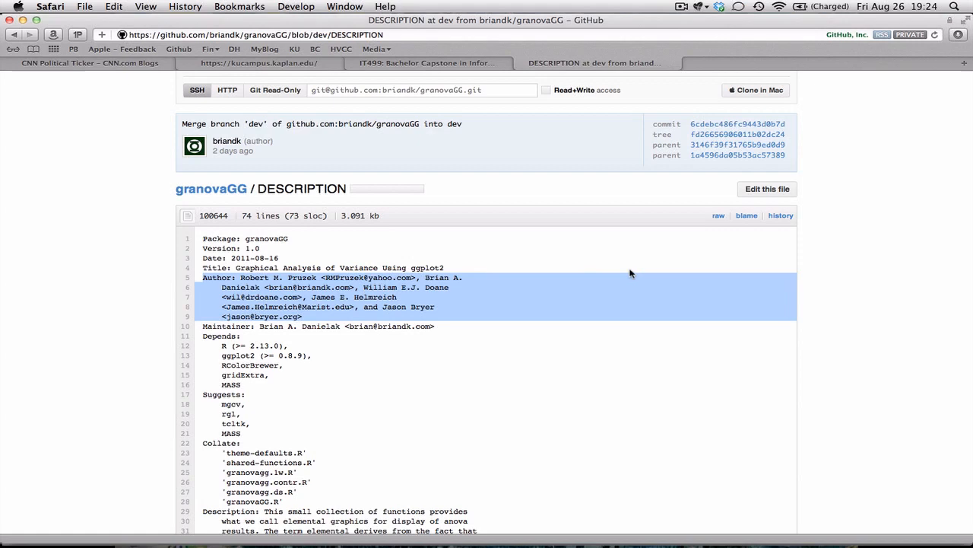
click(113, 6)
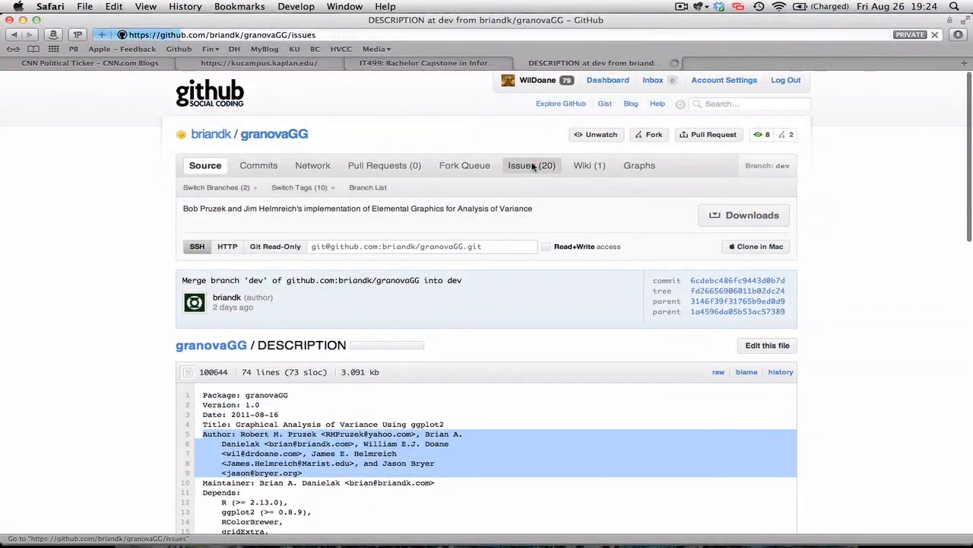
Step: Draft a new issue titled 'Author order should be changed'
click(530, 165)
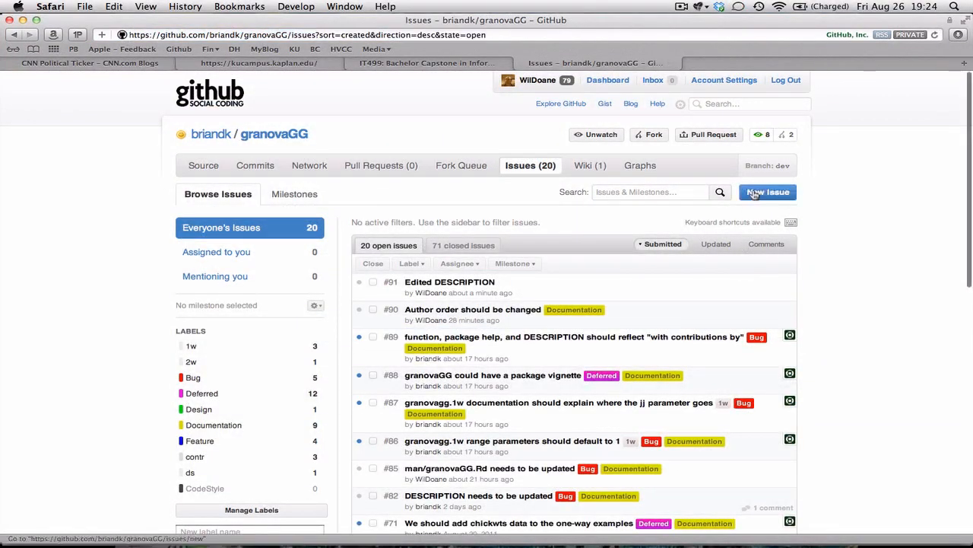
click(766, 192)
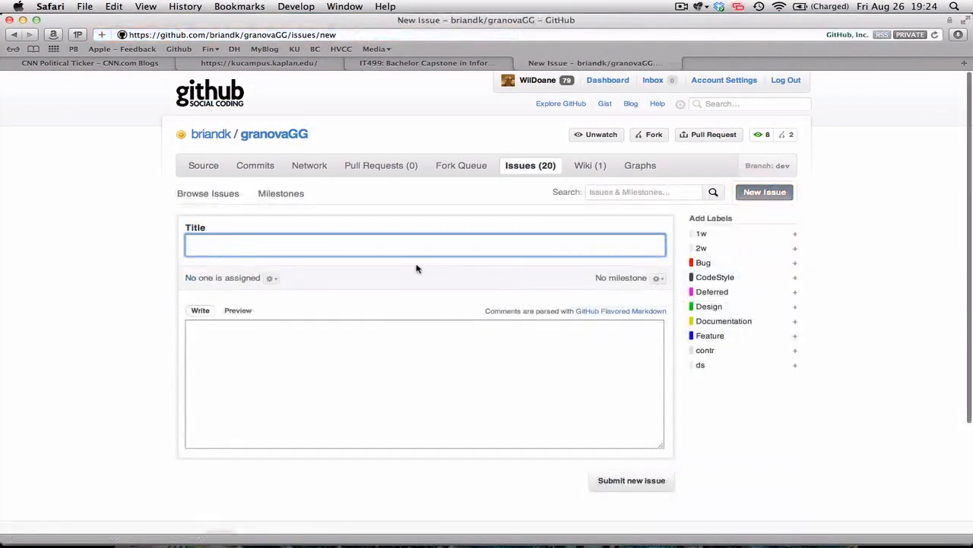
text(Author or)
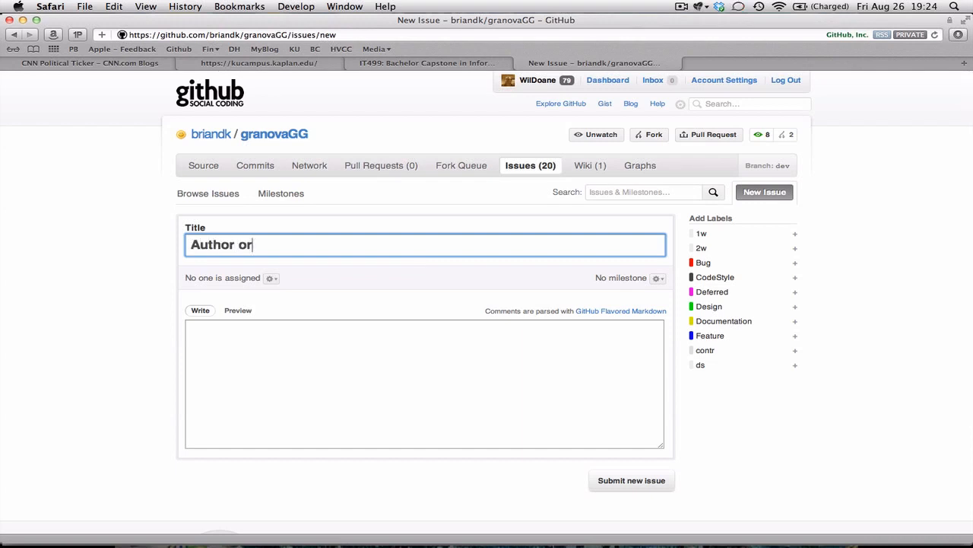
text(der should be)
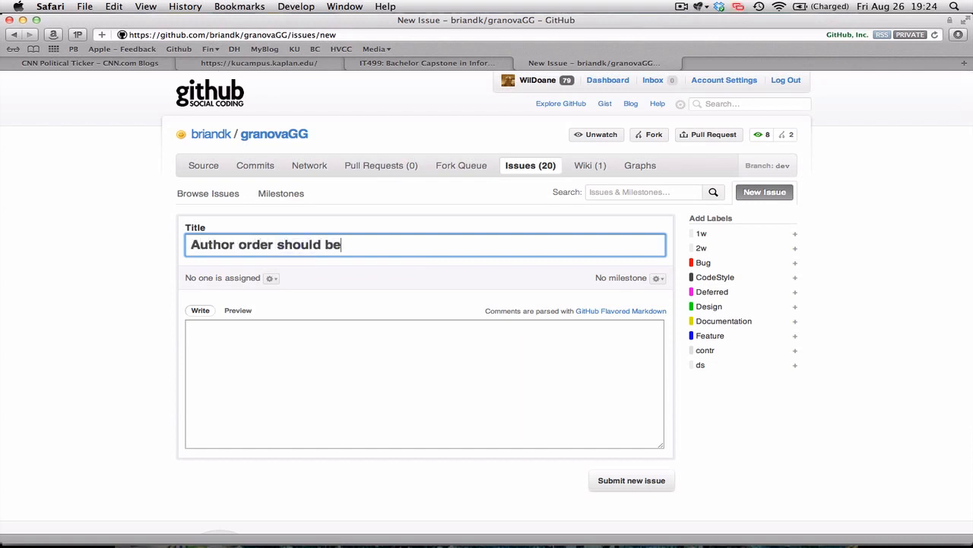
text(changed)
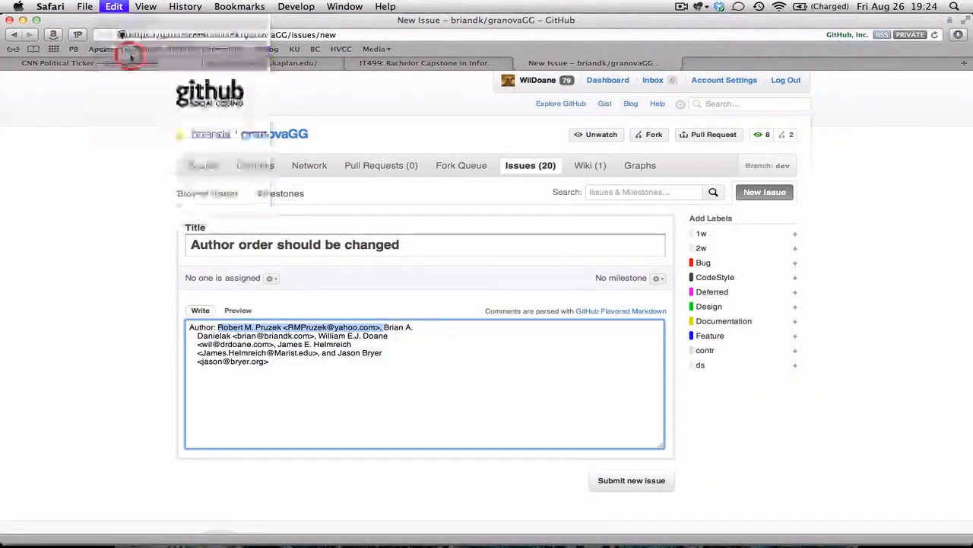
Step: Paste the author list as the body with the first two authors swapped
key(Delete)
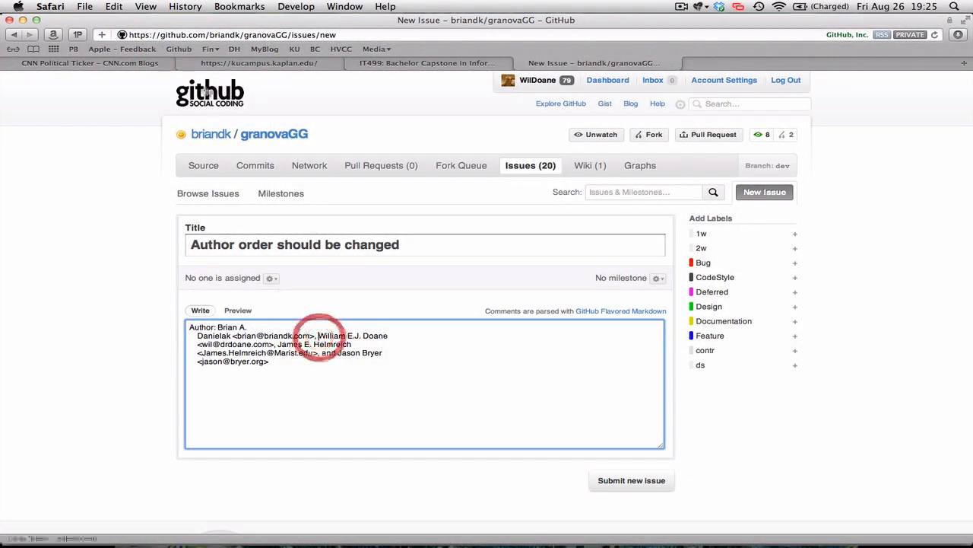
click(113, 6)
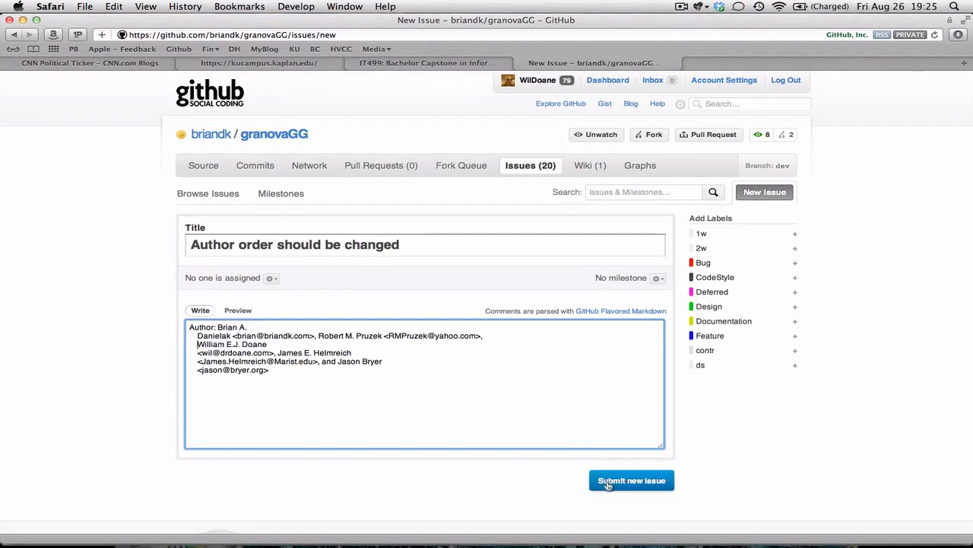
Step: Submit issue #92 'Author order should be changed'
click(631, 480)
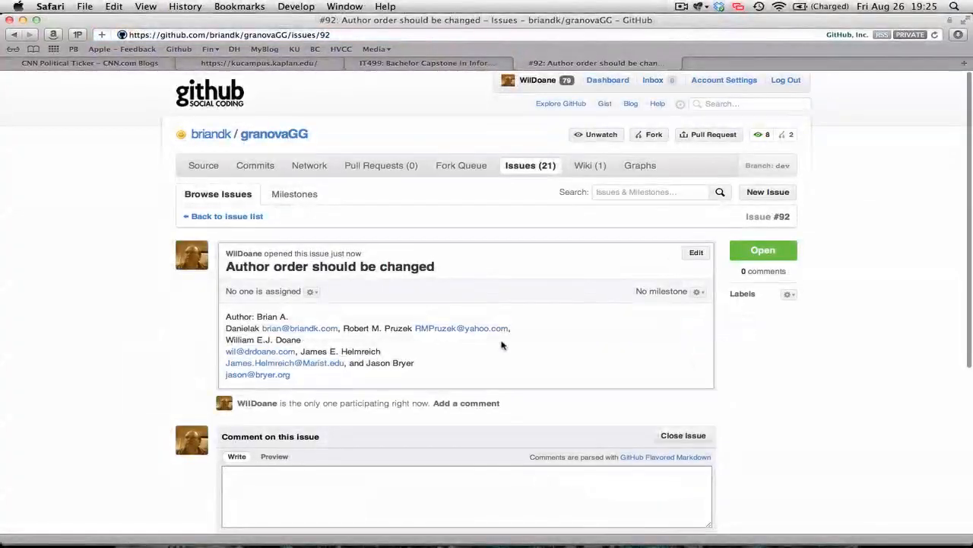
mouse_move(530, 165)
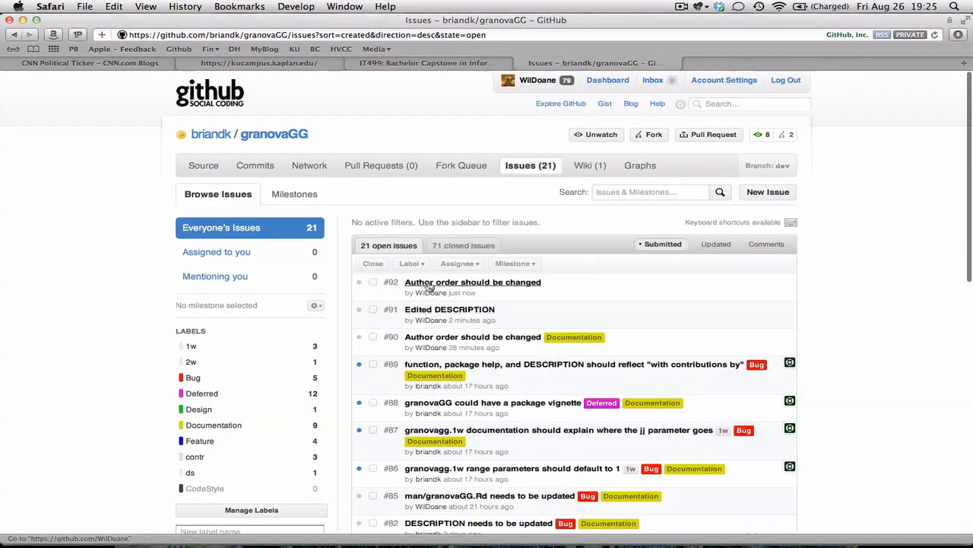
mouse_move(609, 298)
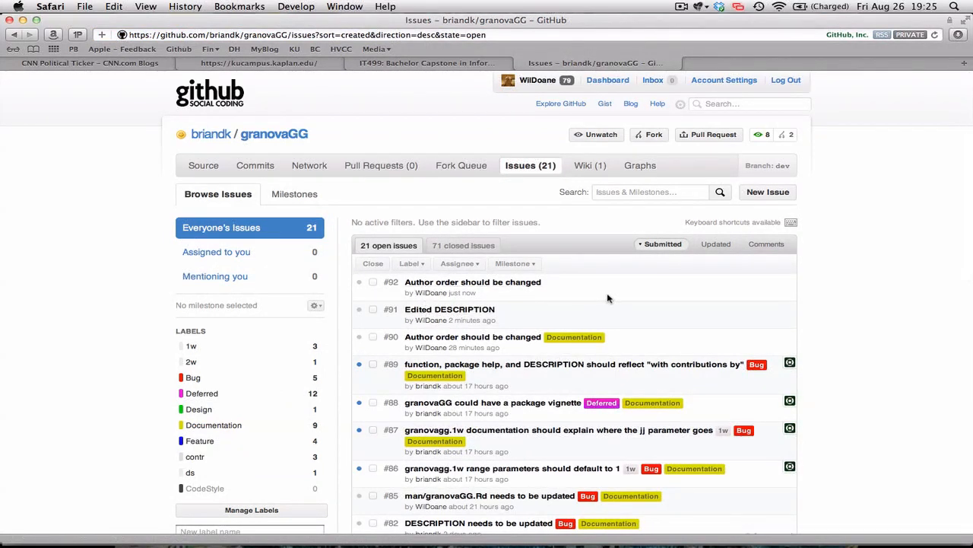